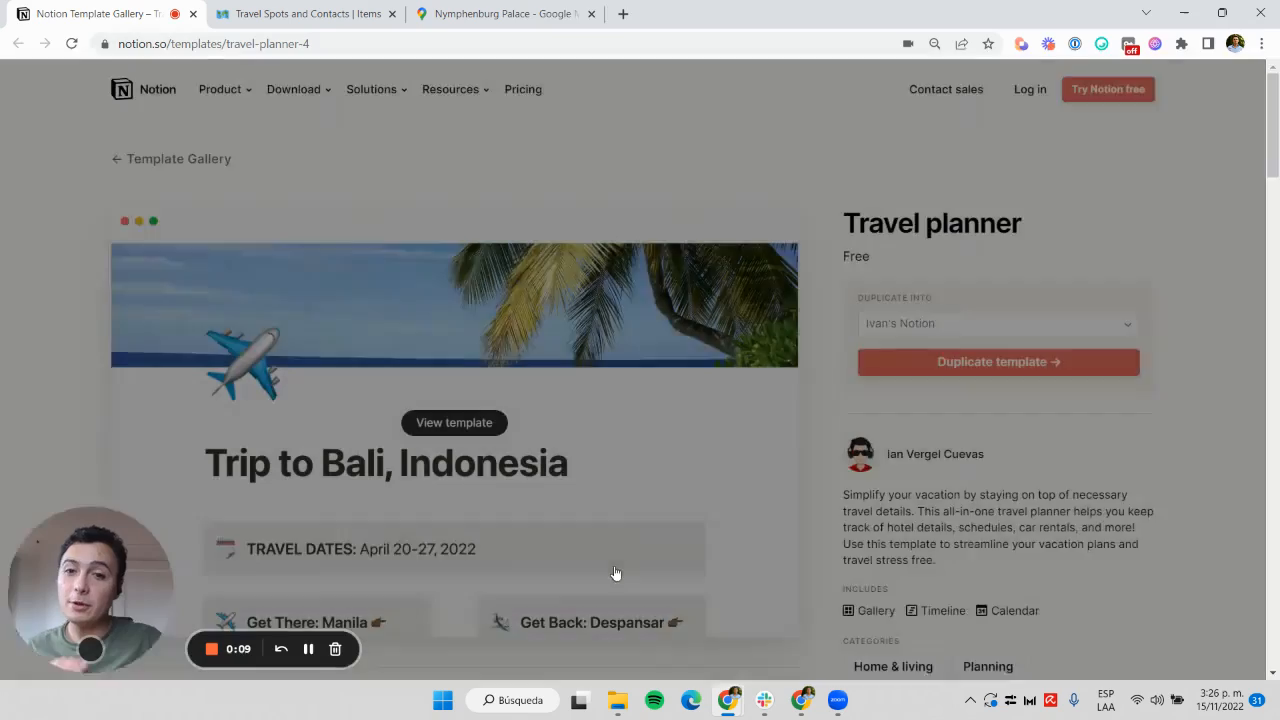
- Review the Neuschwanstein Castle entry in Travel Spots and Contacts, then switch to the Nymphenburg Palace map
{"action": "scroll", "scroll_direction": "down", "scroll_amount": 3}
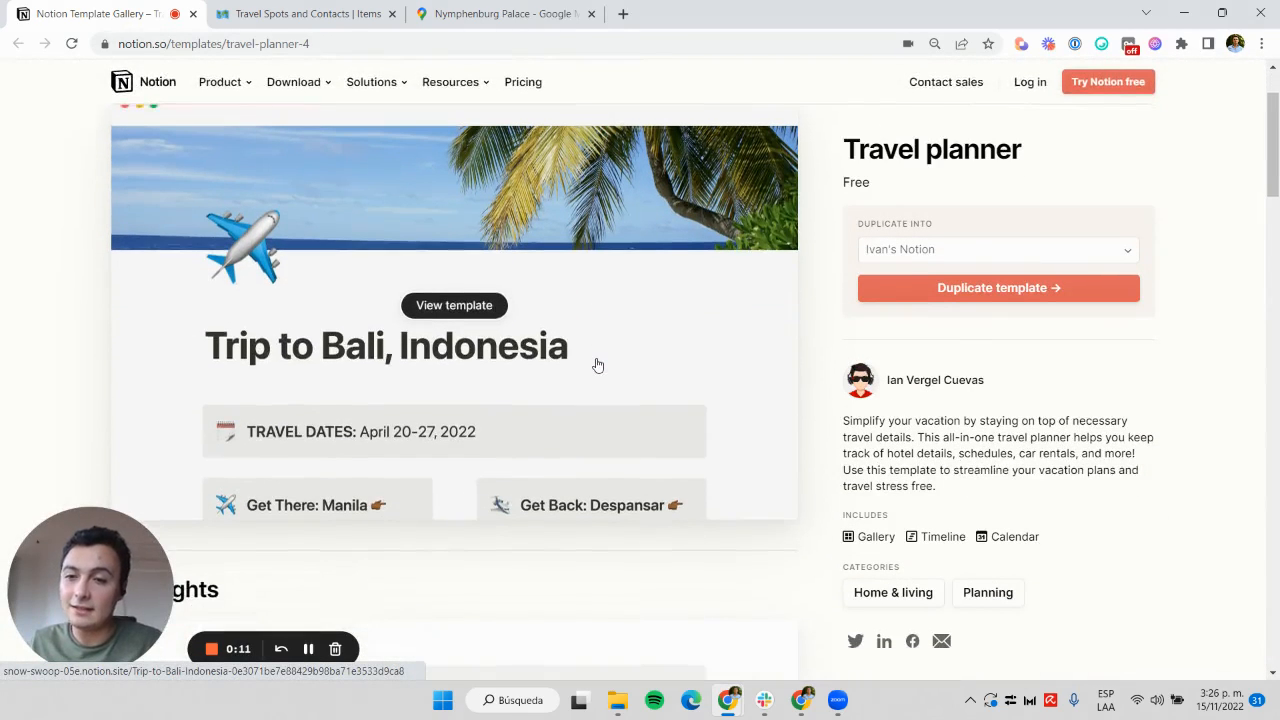
{"action": "scroll", "scroll_direction": "up", "scroll_amount": 3}
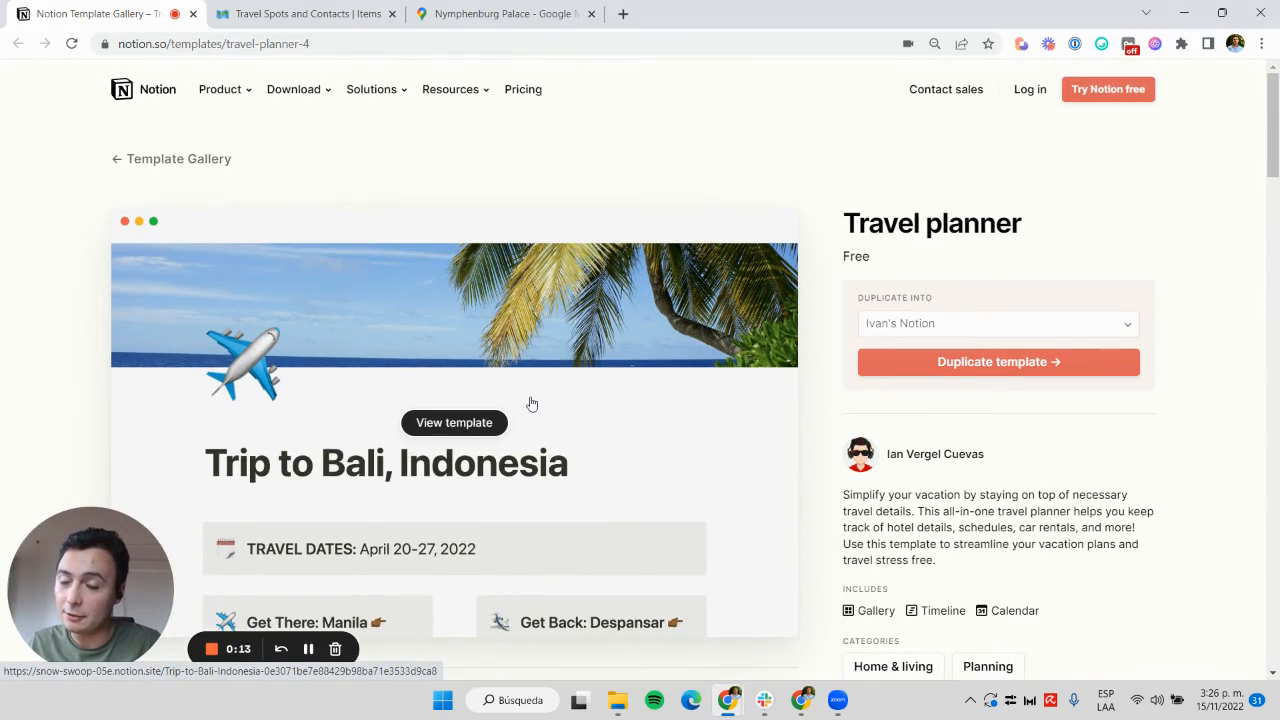
{"action": "mouse_move", "coordinate": [416, 392]}
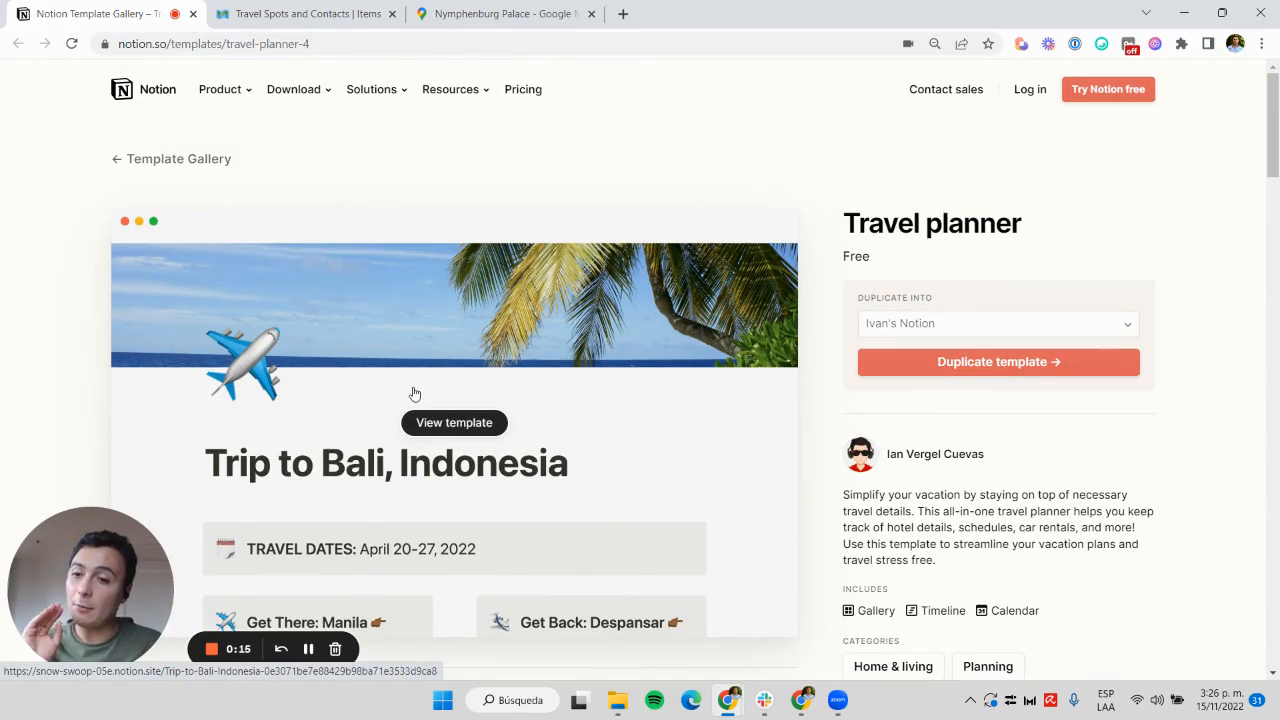
{"action": "mouse_move", "coordinate": [404, 352]}
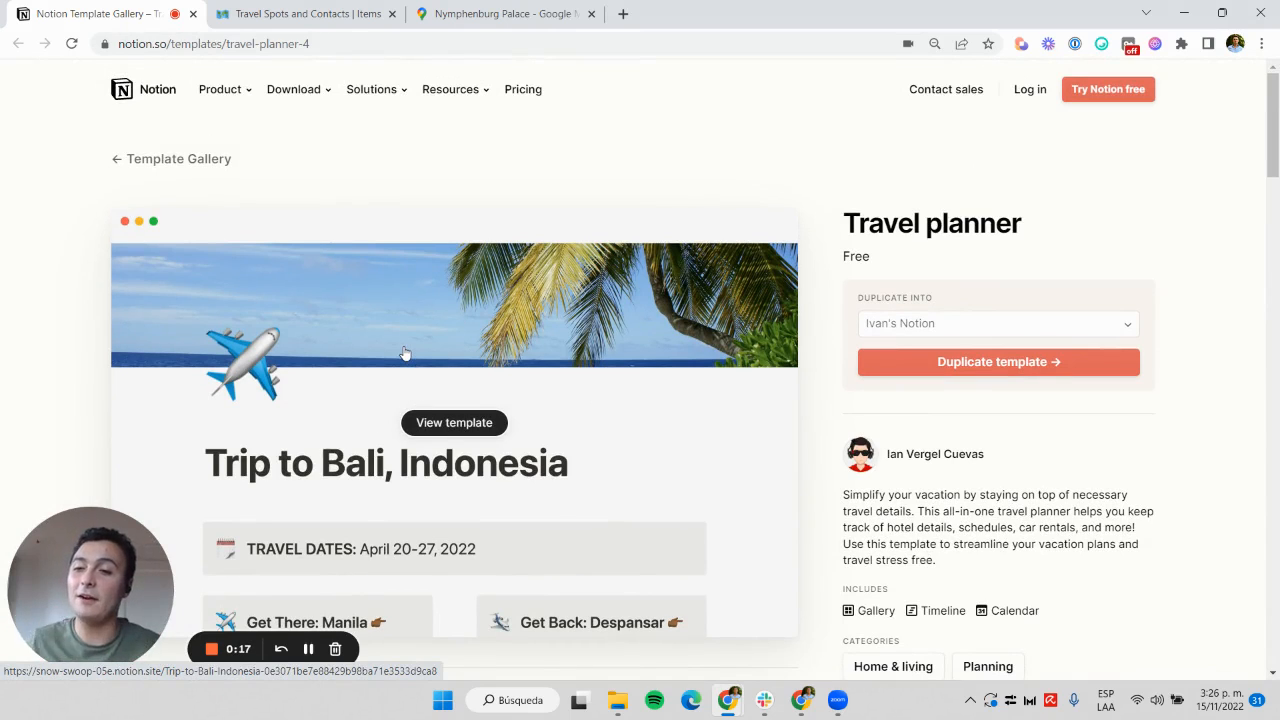
{"action": "mouse_move", "coordinate": [504, 12]}
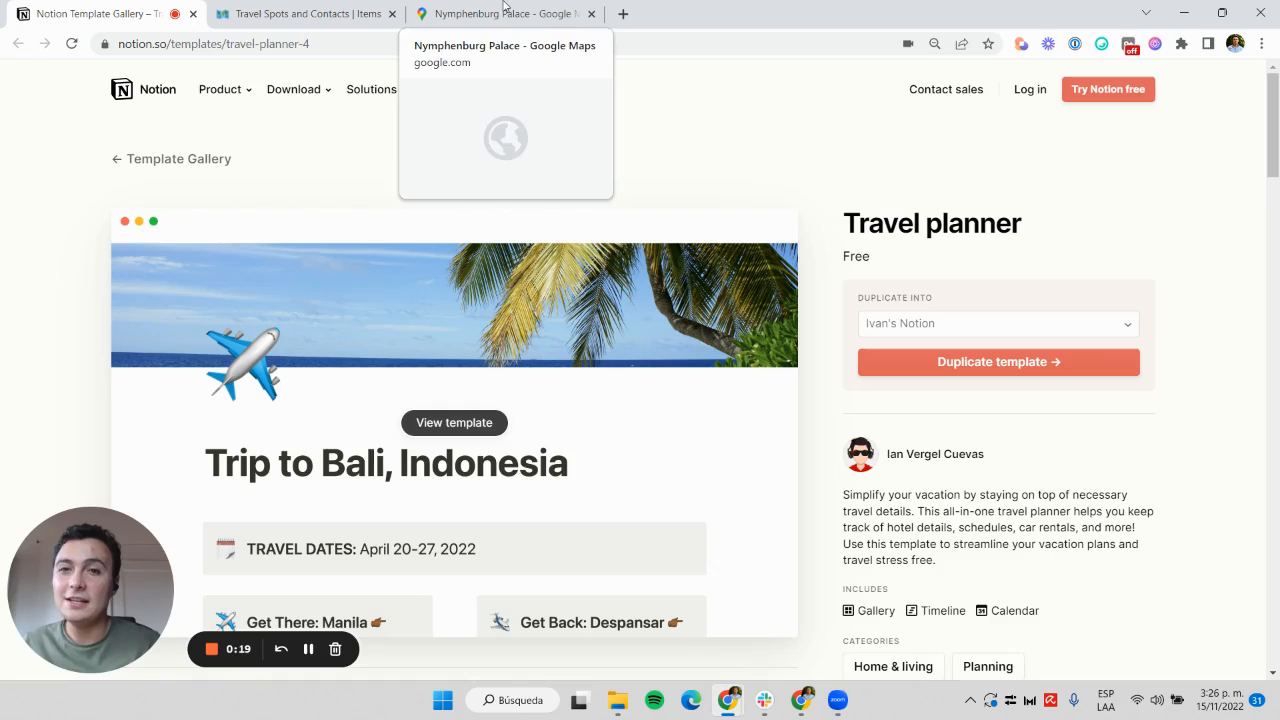
{"action": "left_click", "coordinate": [304, 12]}
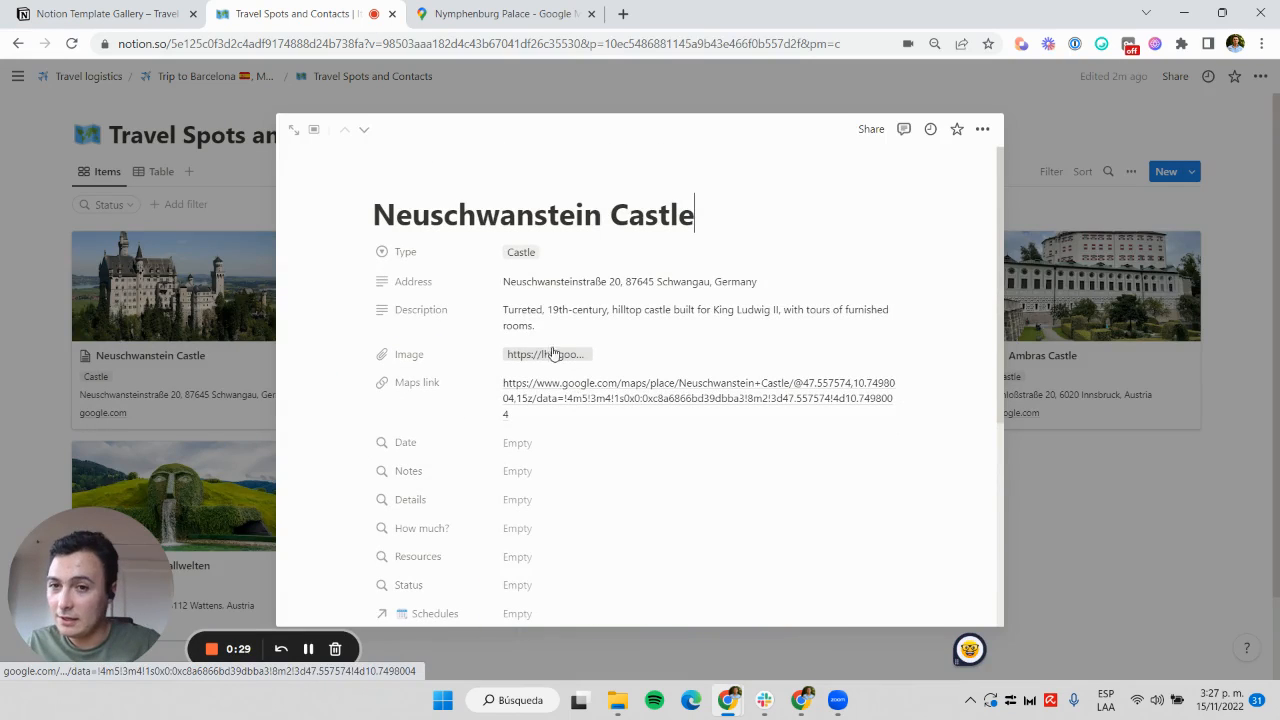
{"action": "left_click", "coordinate": [504, 12]}
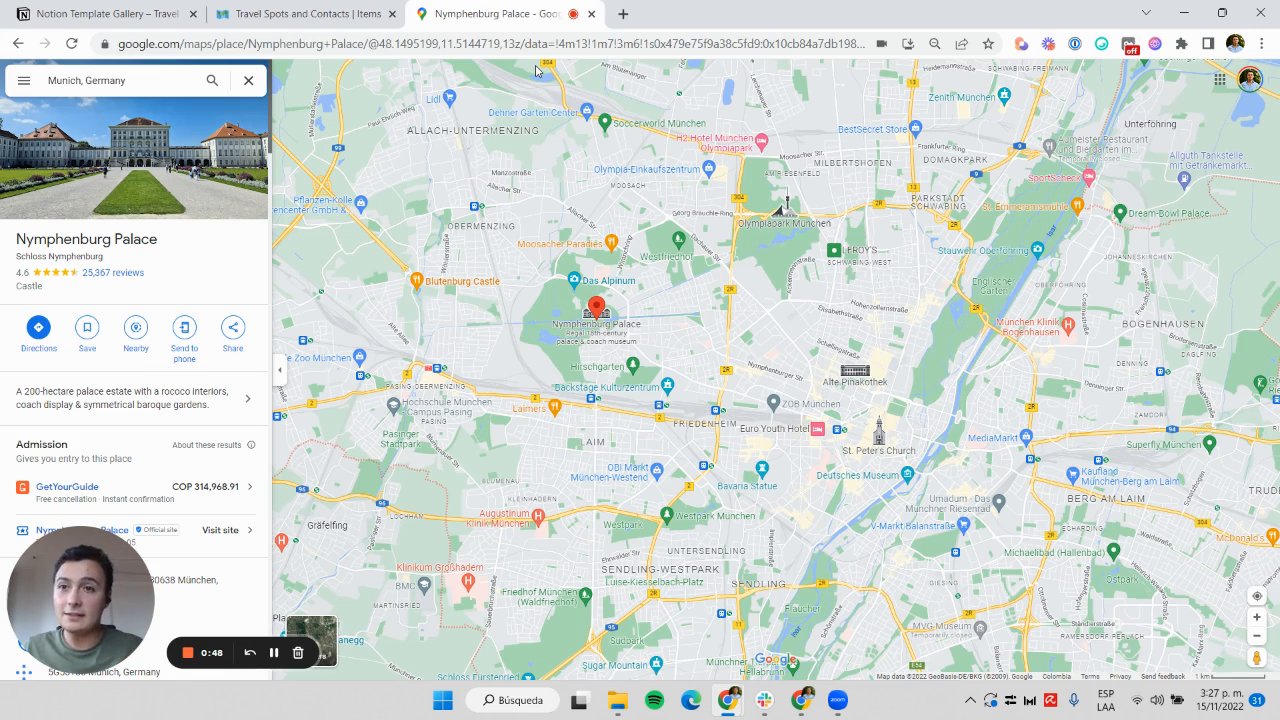
{"action": "mouse_move", "coordinate": [1056, 62]}
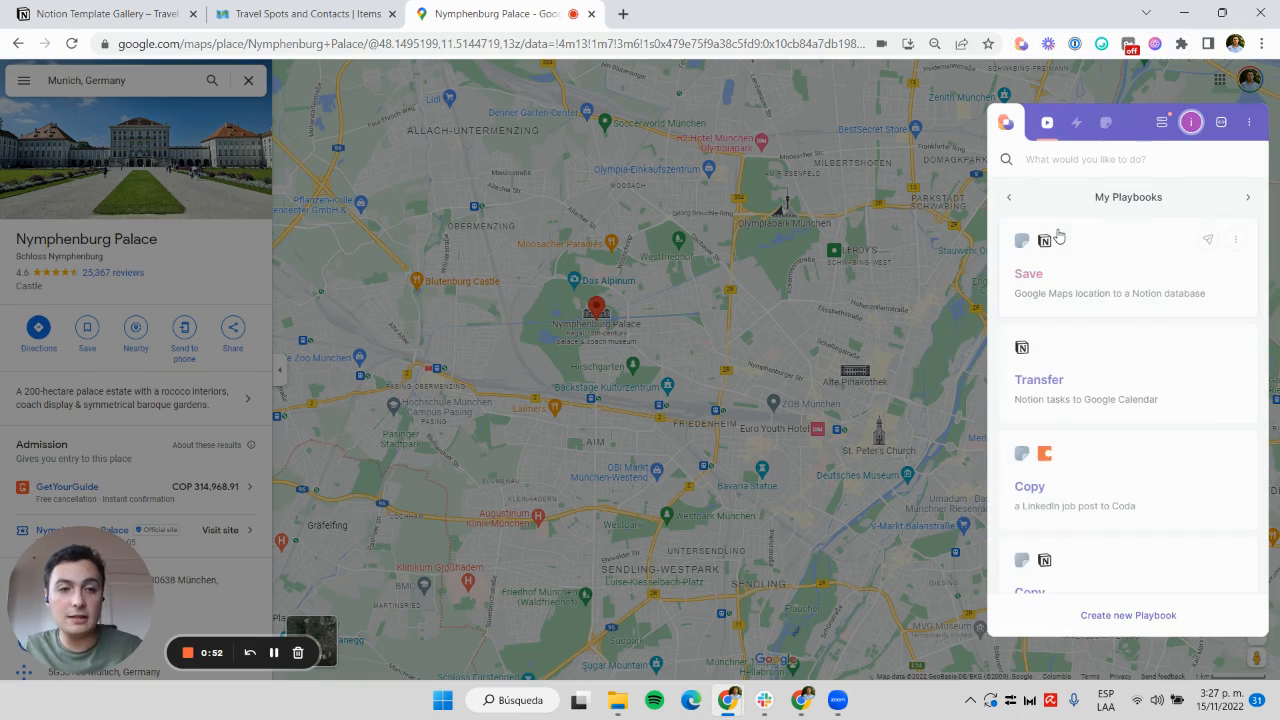
{"action": "mouse_move", "coordinate": [1112, 260]}
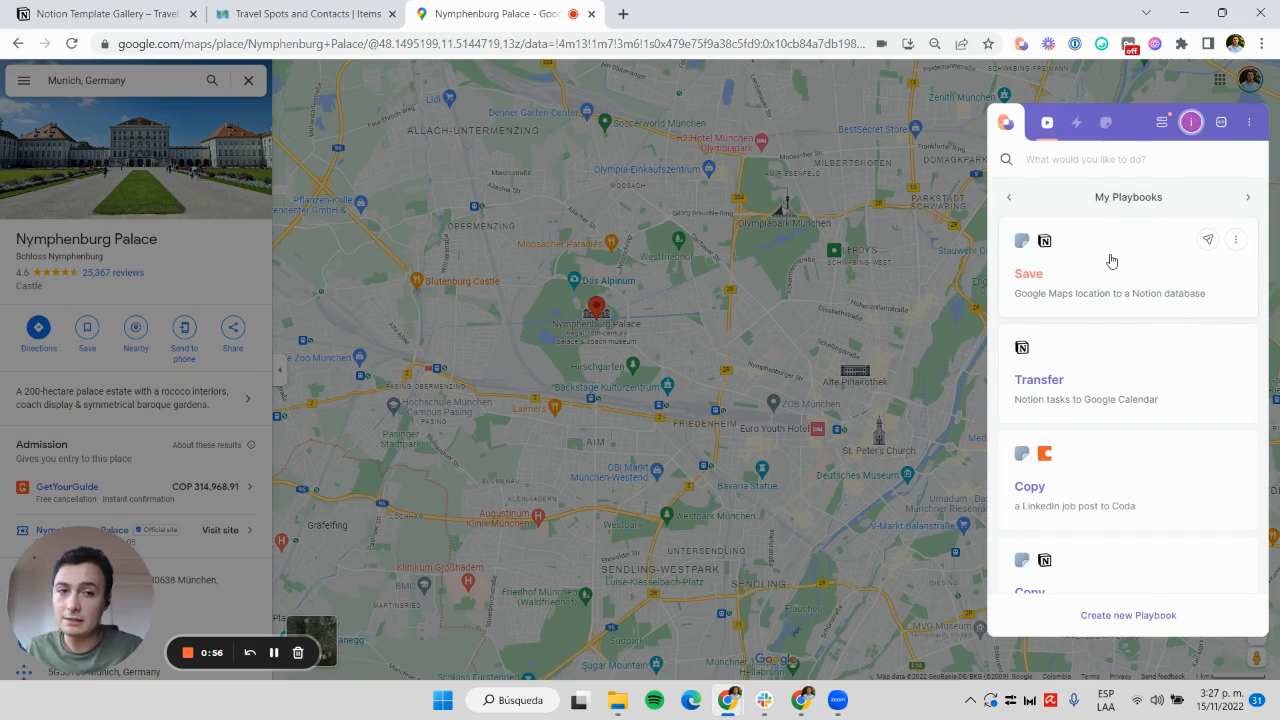
- Run the 'Save Google Maps location to a Notion database' playbook on Nymphenburg Palace
{"action": "left_click", "coordinate": [1208, 240]}
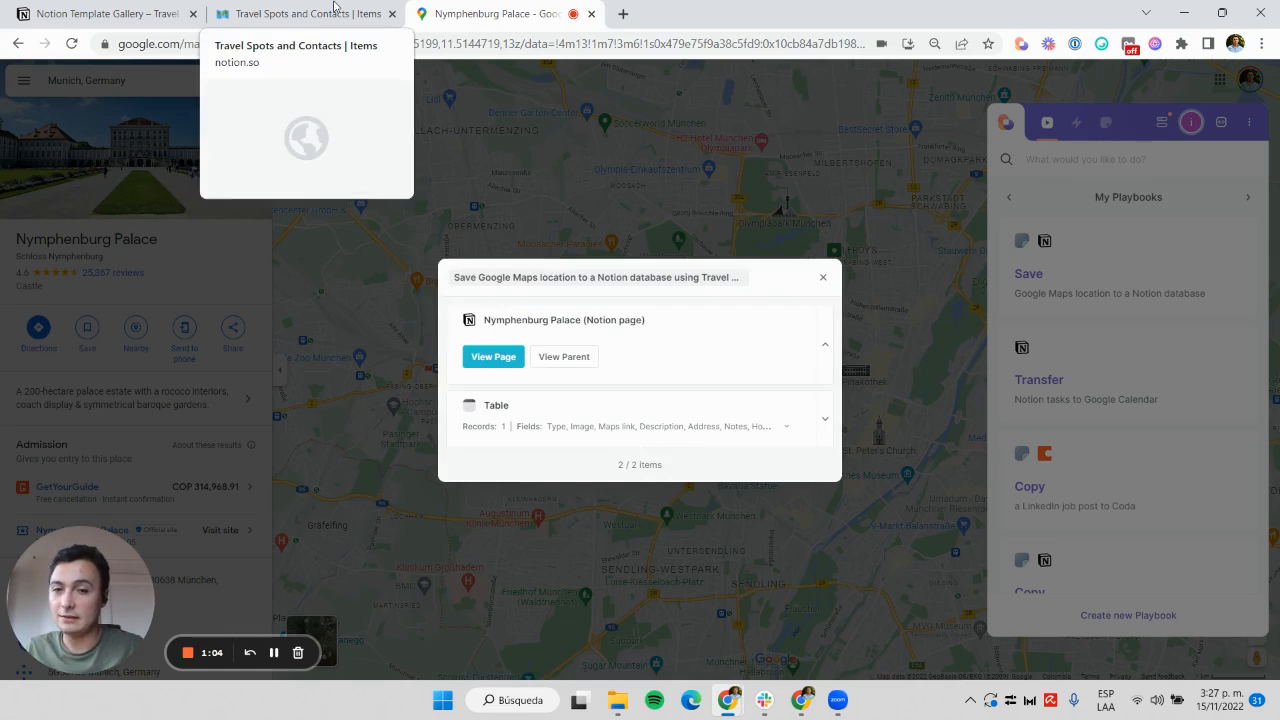
- Inspect the new Nymphenburg Palace entry and its photo in Notion, then return to Google Maps
{"action": "left_click", "coordinate": [304, 12]}
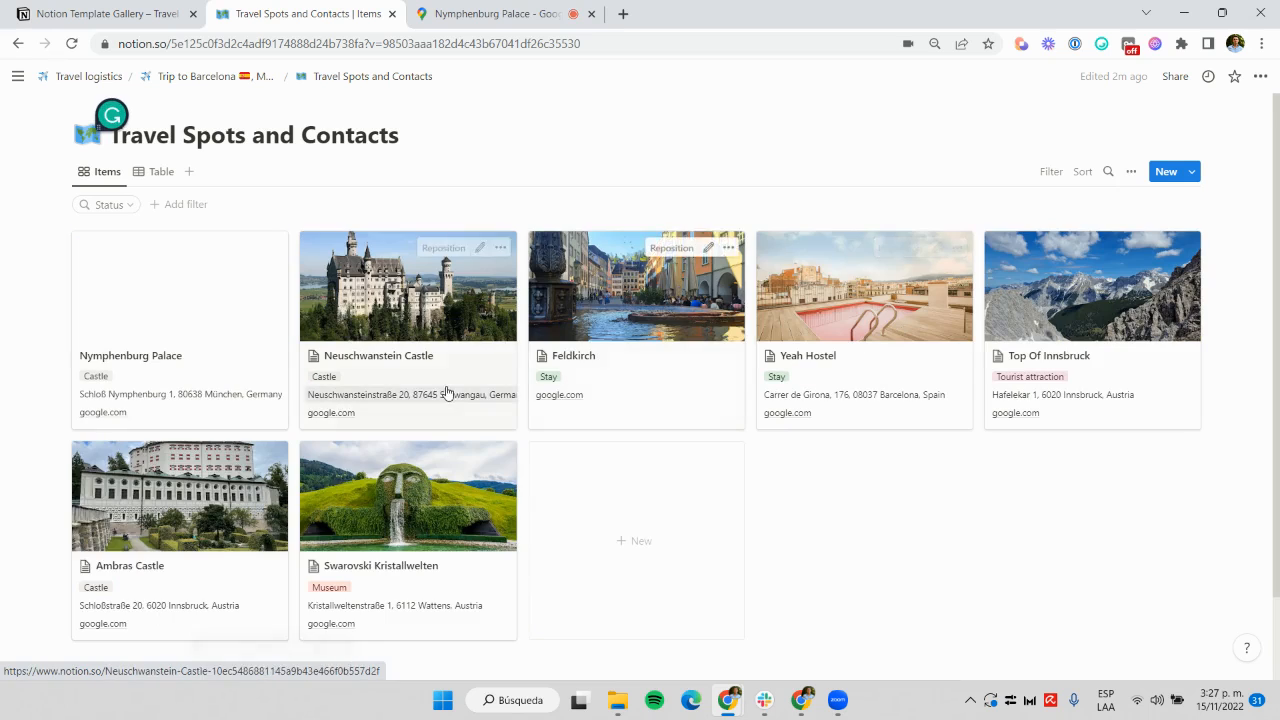
{"action": "left_click", "coordinate": [132, 356]}
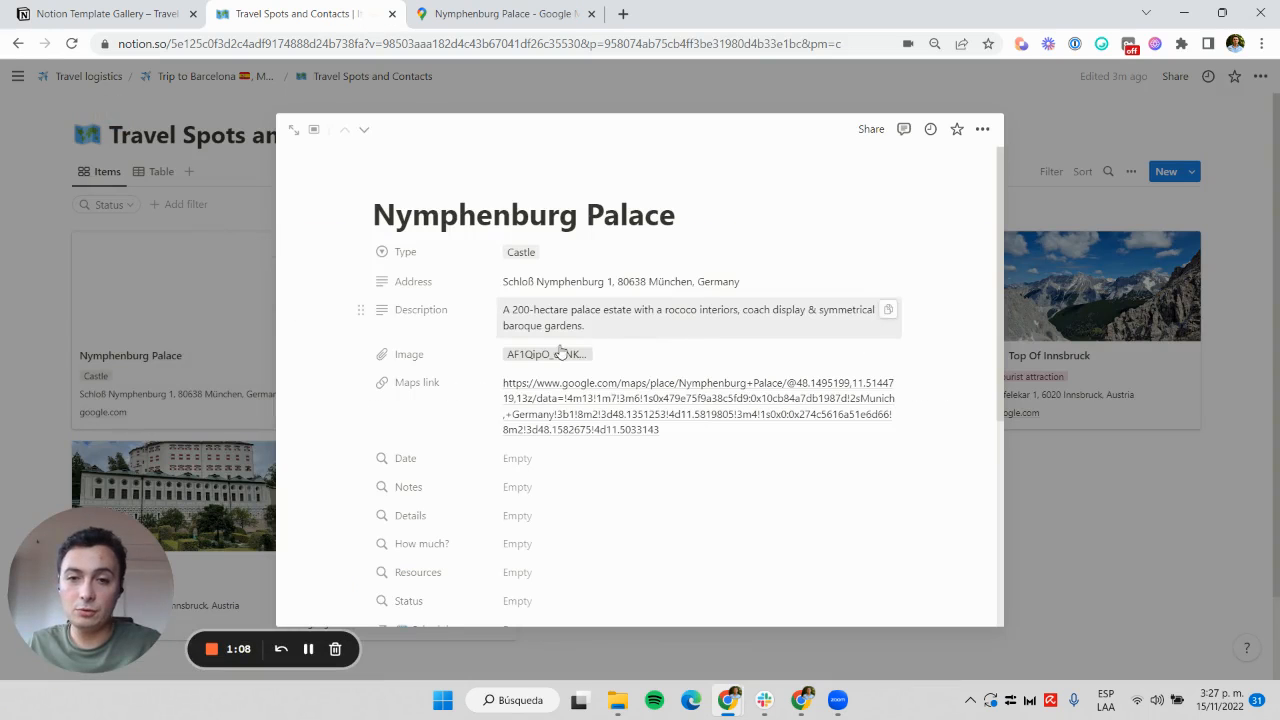
{"action": "left_click", "coordinate": [546, 352]}
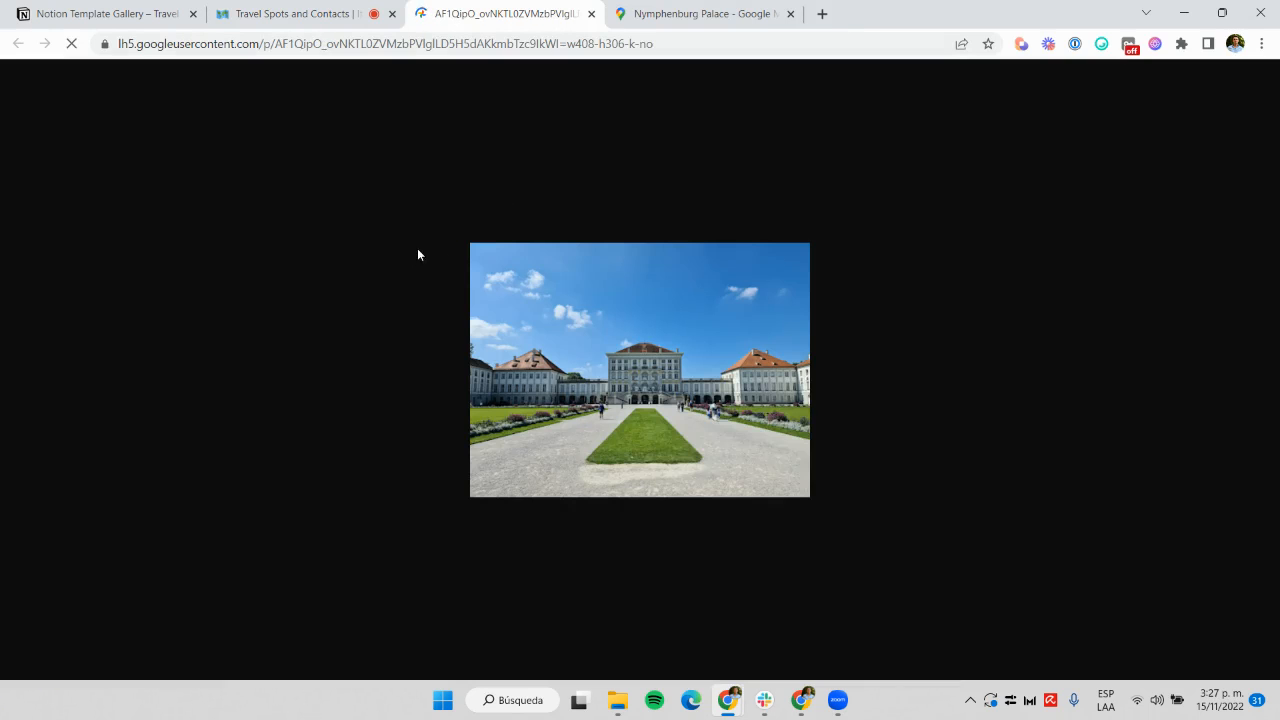
{"action": "left_click", "coordinate": [290, 12]}
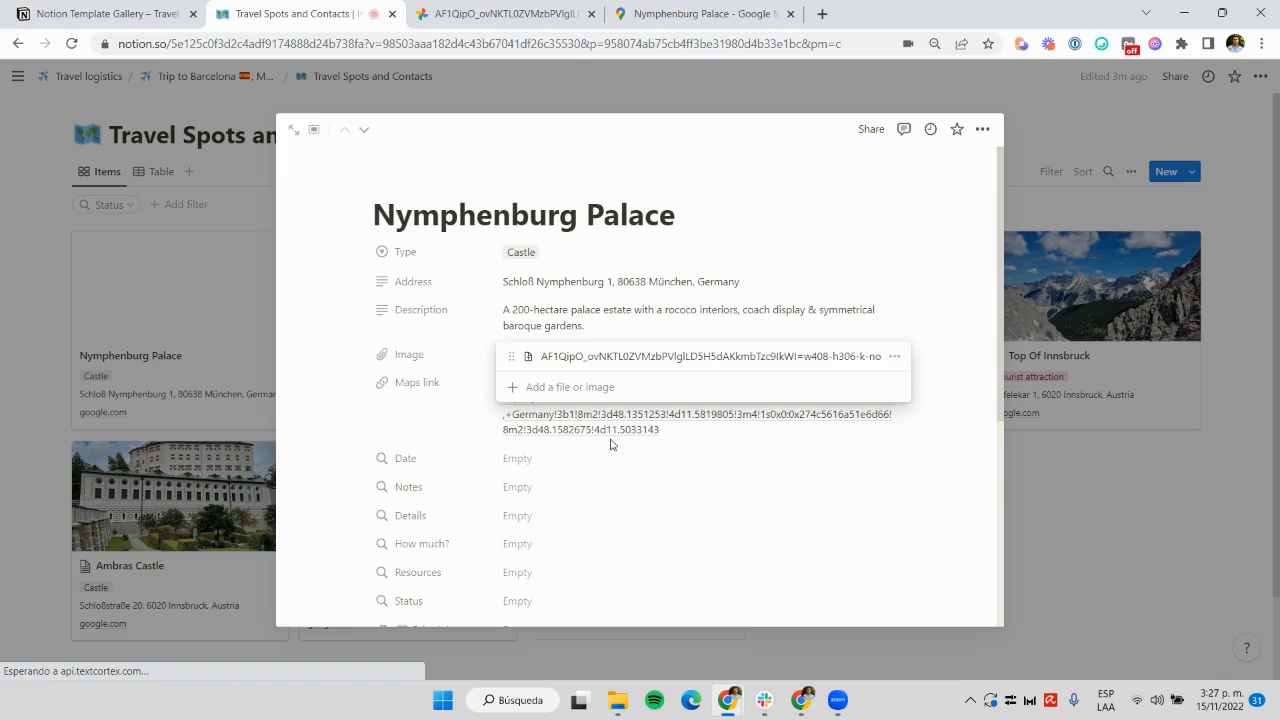
{"action": "scroll", "scroll_direction": "down", "scroll_amount": 3}
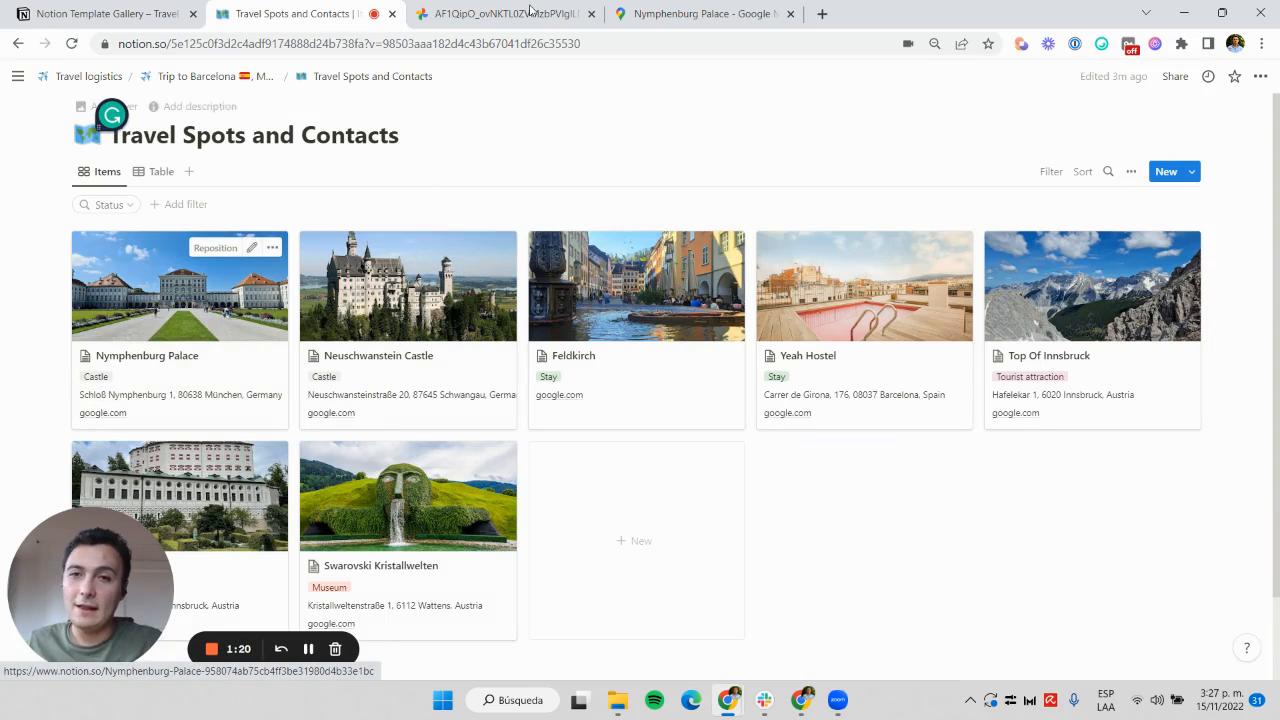
{"action": "left_click", "coordinate": [700, 12]}
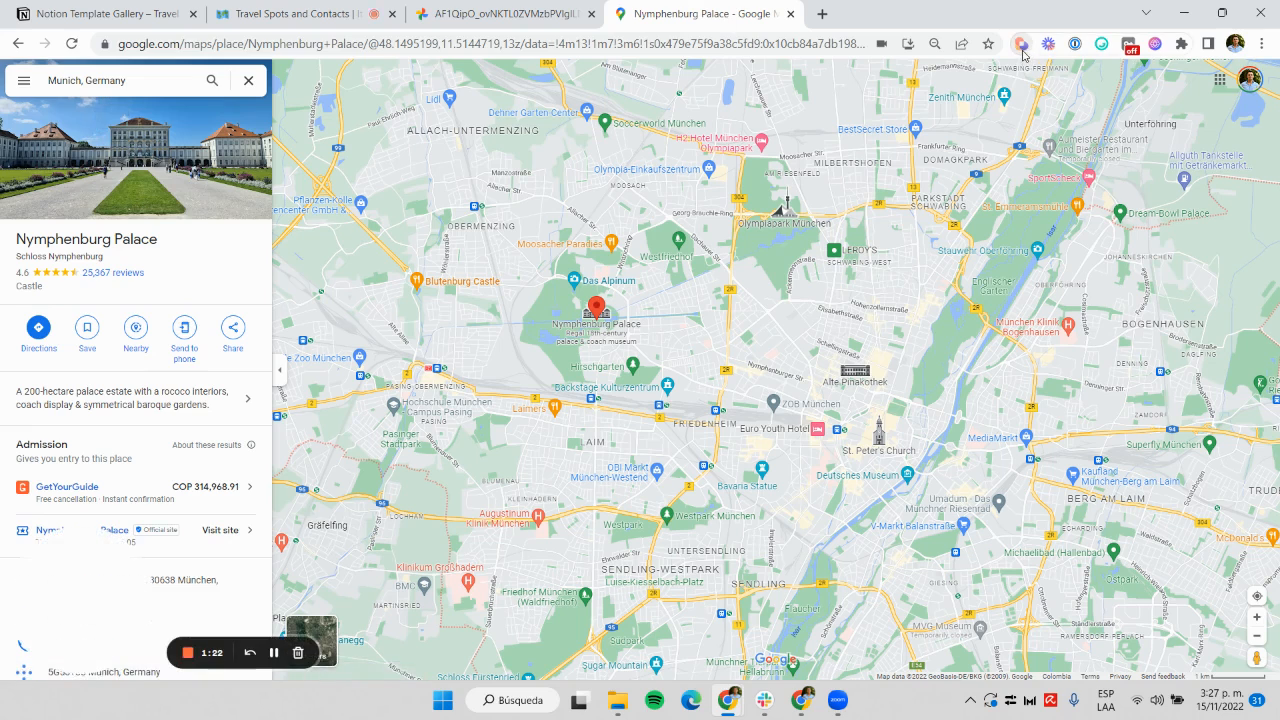
- Review the Scraper and Create Notion page blocks of the save-location playbook
{"action": "left_click", "coordinate": [1020, 44]}
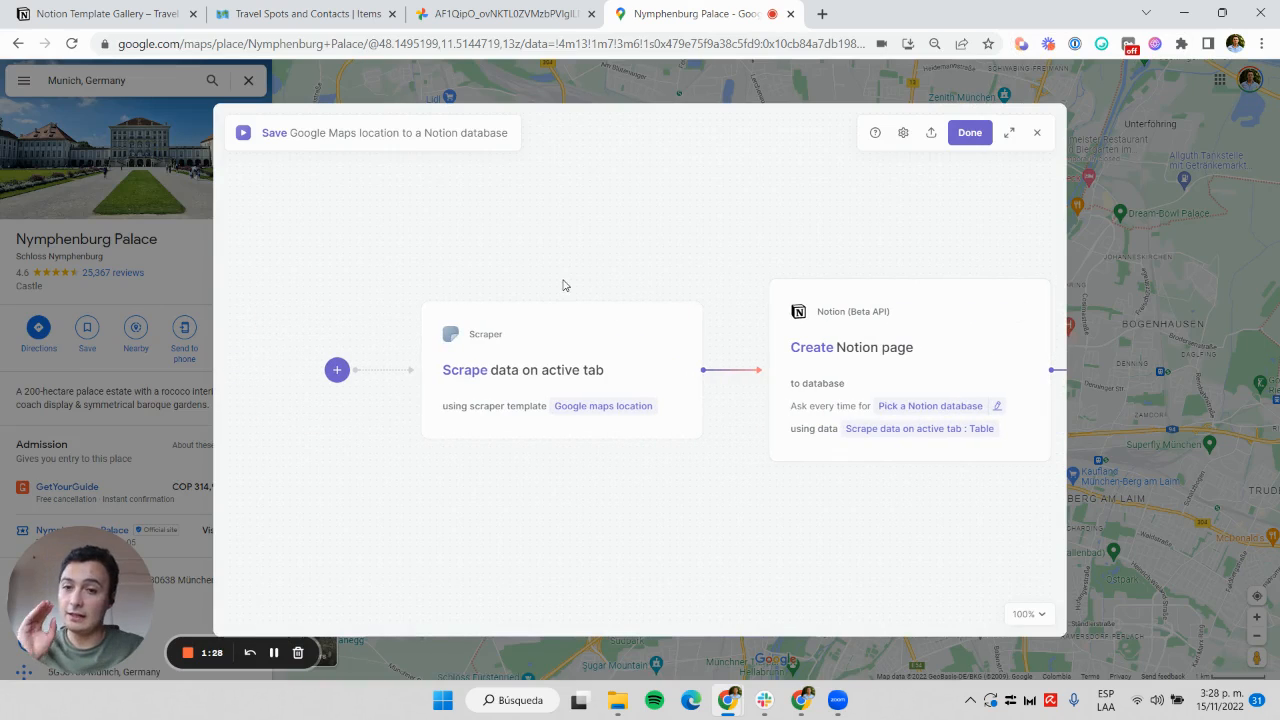
{"action": "mouse_move", "coordinate": [224, 240]}
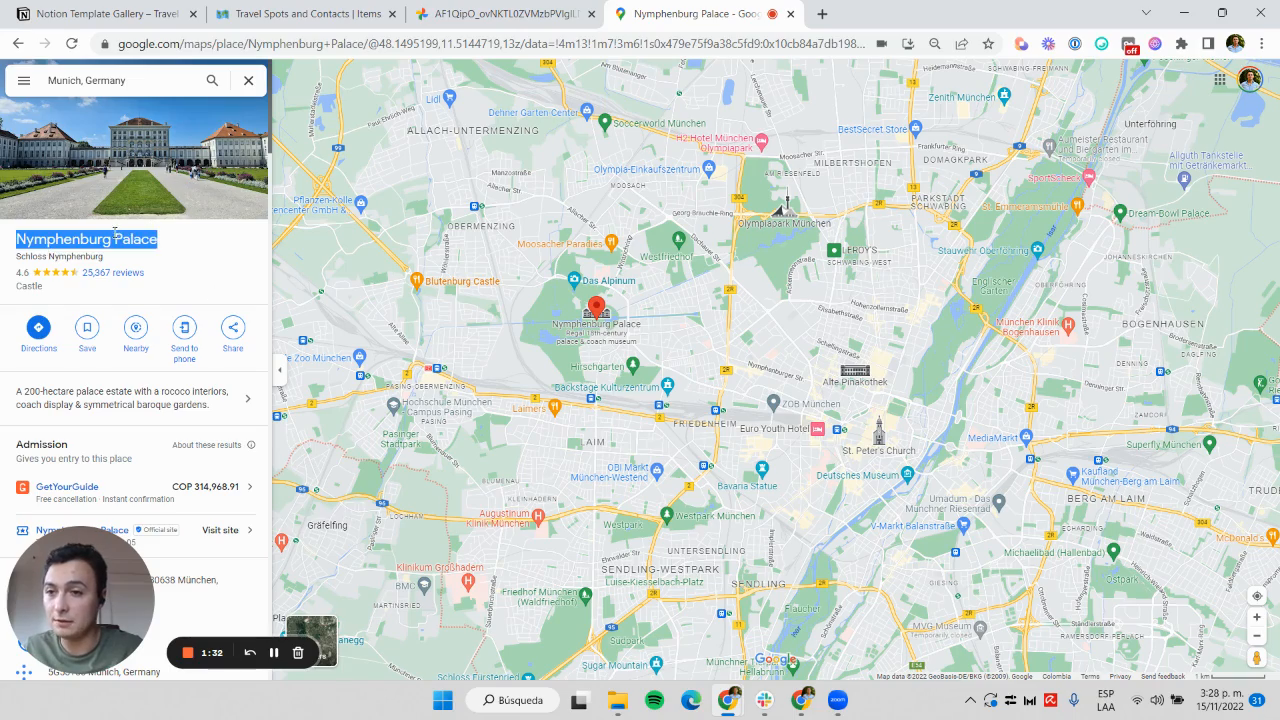
{"action": "scroll", "scroll_direction": "down", "scroll_amount": 3}
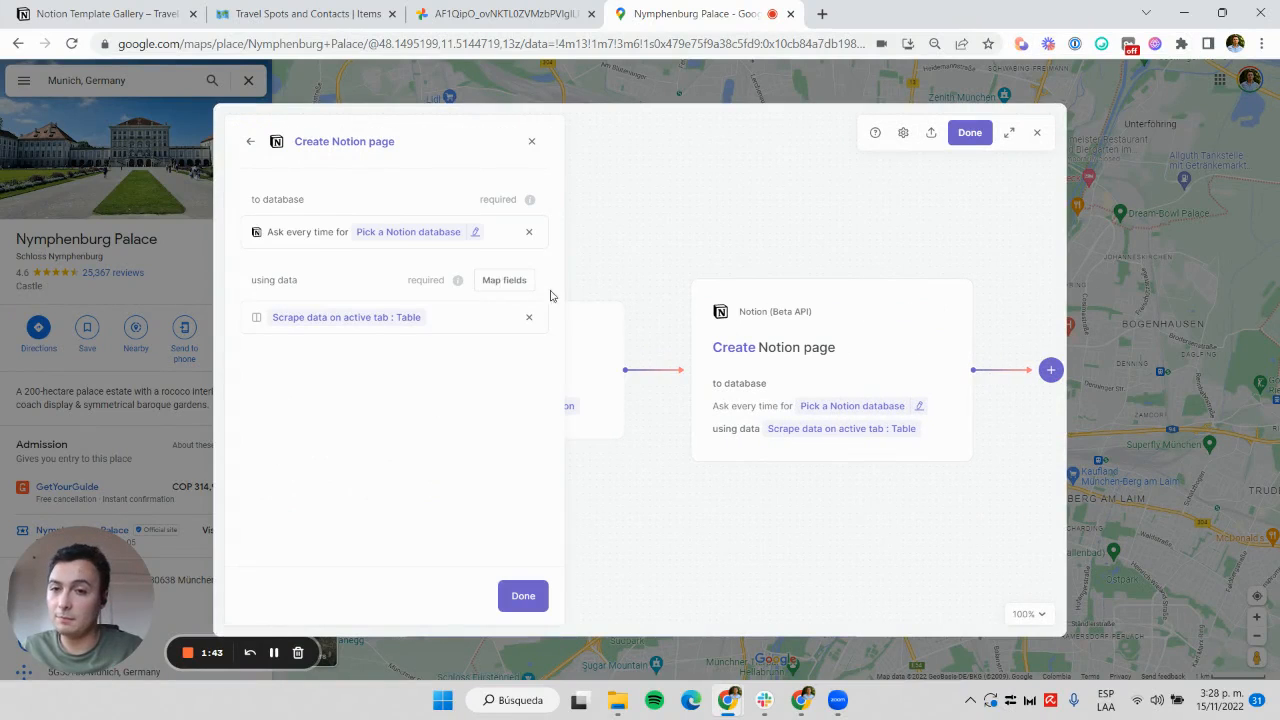
{"action": "mouse_move", "coordinate": [958, 206]}
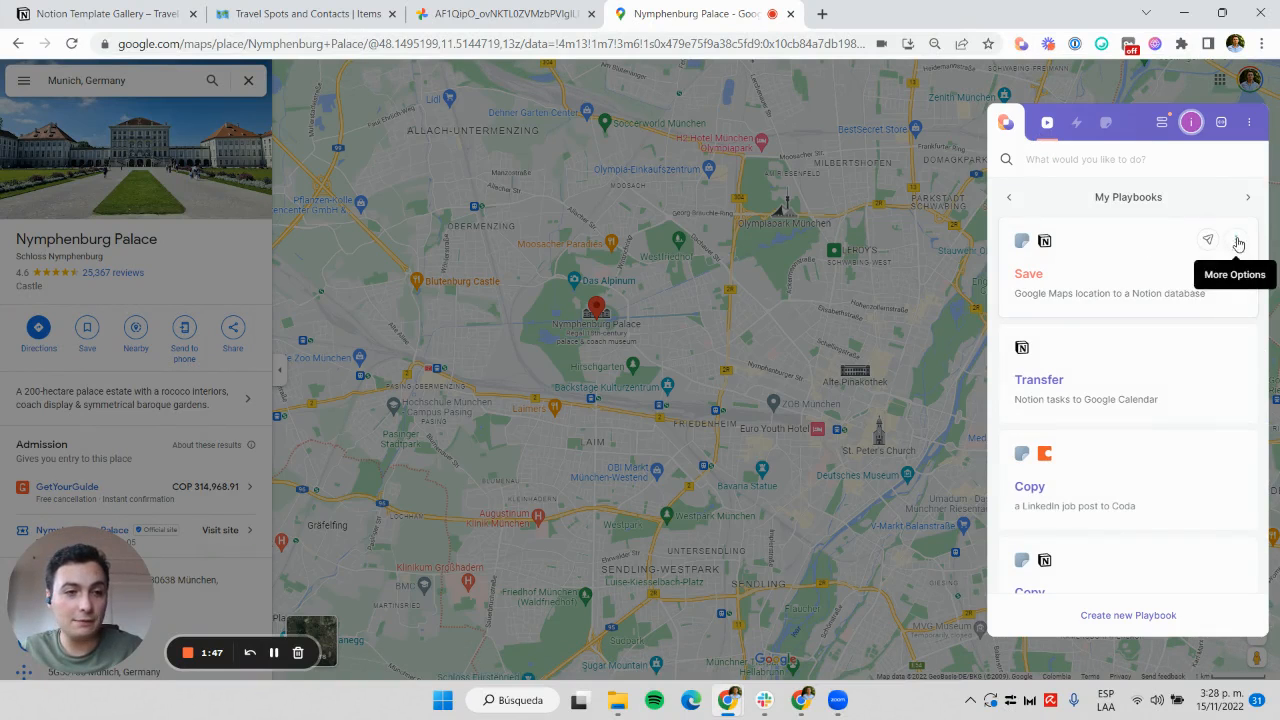
{"action": "mouse_move", "coordinate": [1118, 392]}
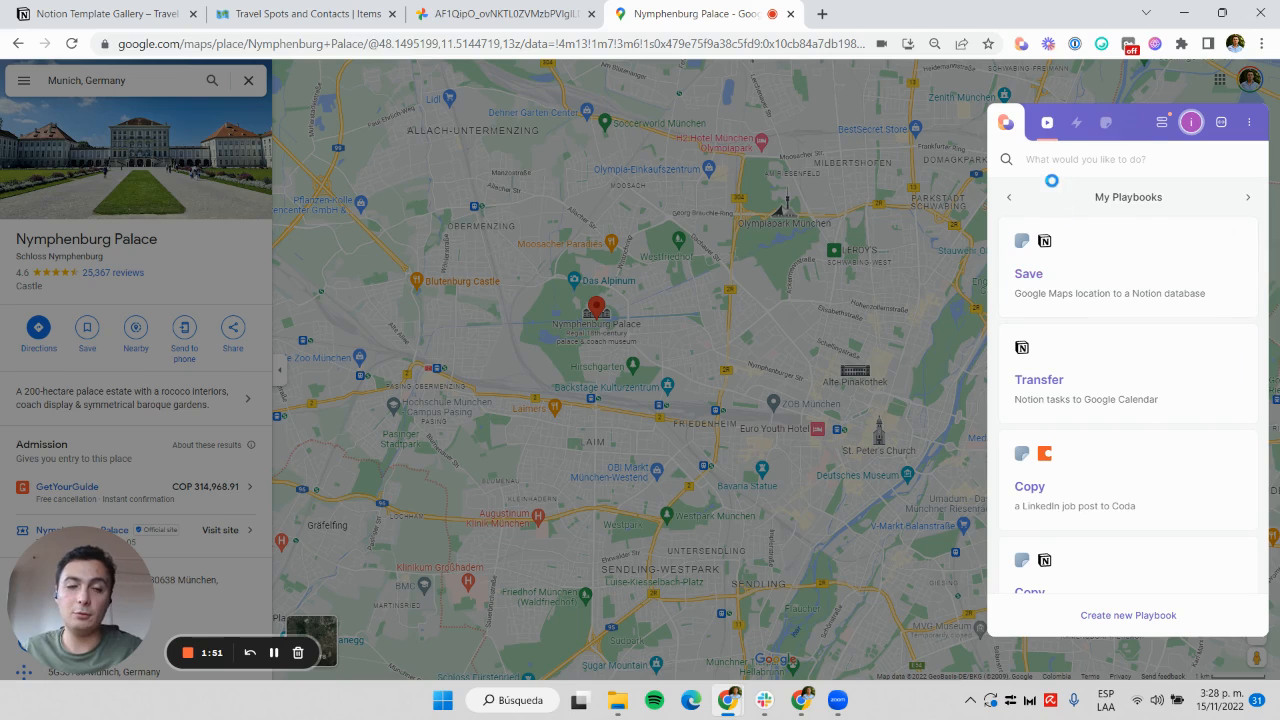
- Reset the playbook configuration and choose the 'travel spots' Notion database as destination
{"action": "left_click", "coordinate": [1028, 272]}
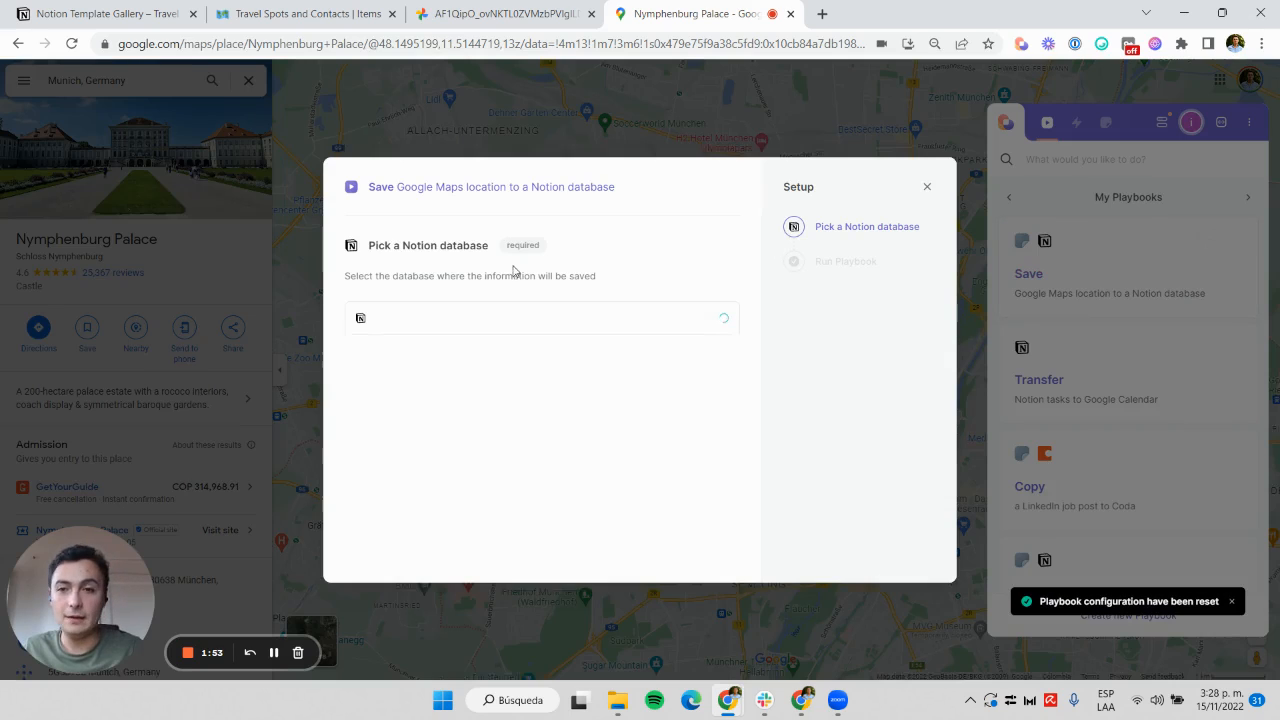
{"action": "left_click", "coordinate": [540, 318]}
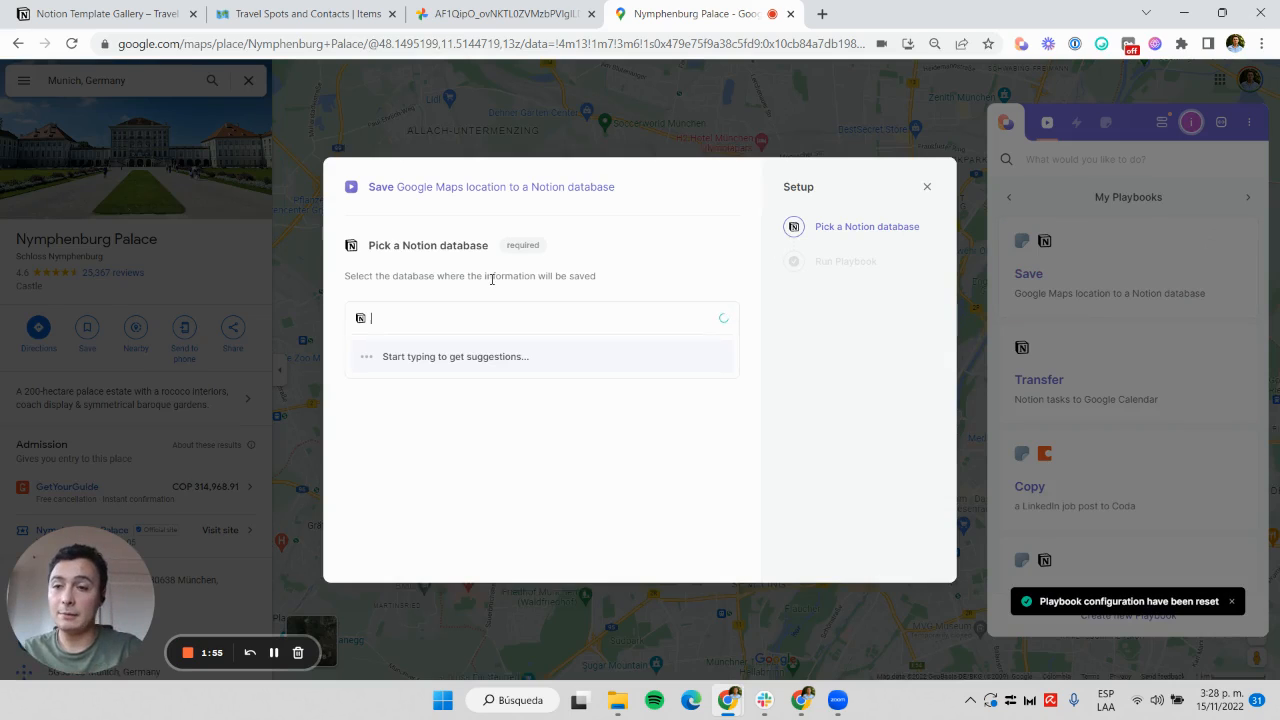
{"action": "type", "text": "trav"}
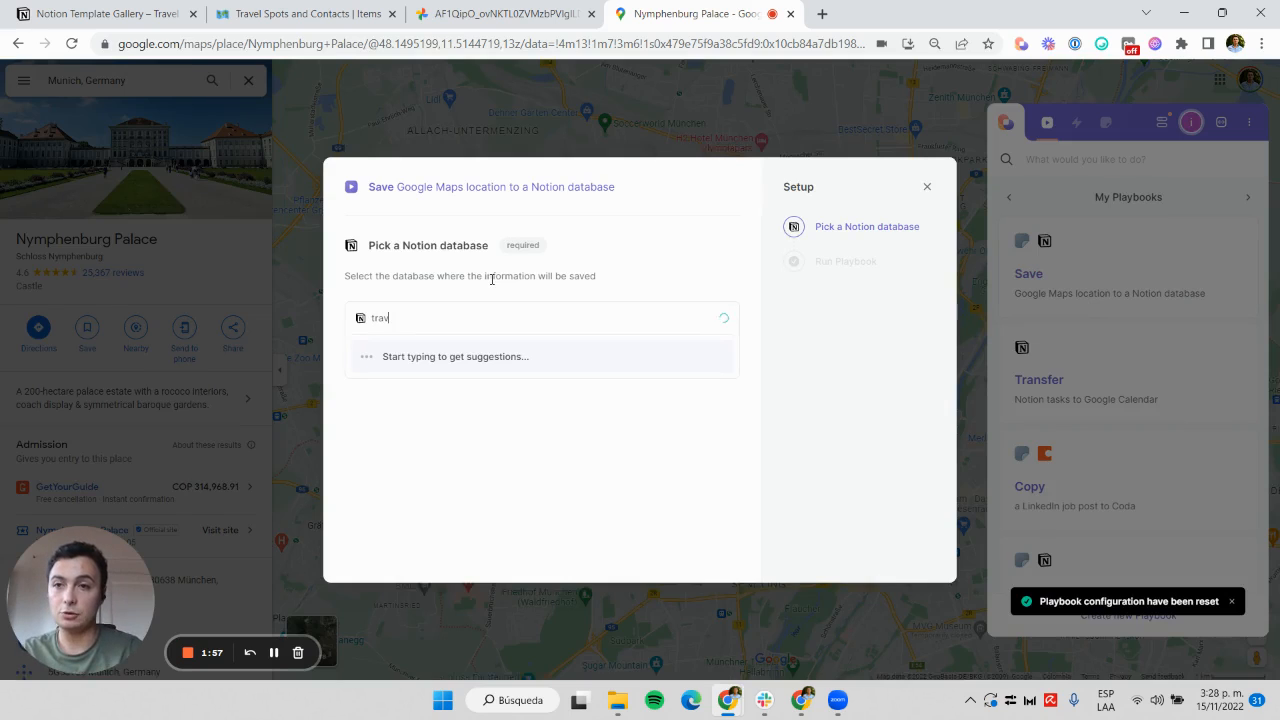
{"action": "type", "text": "el spots"}
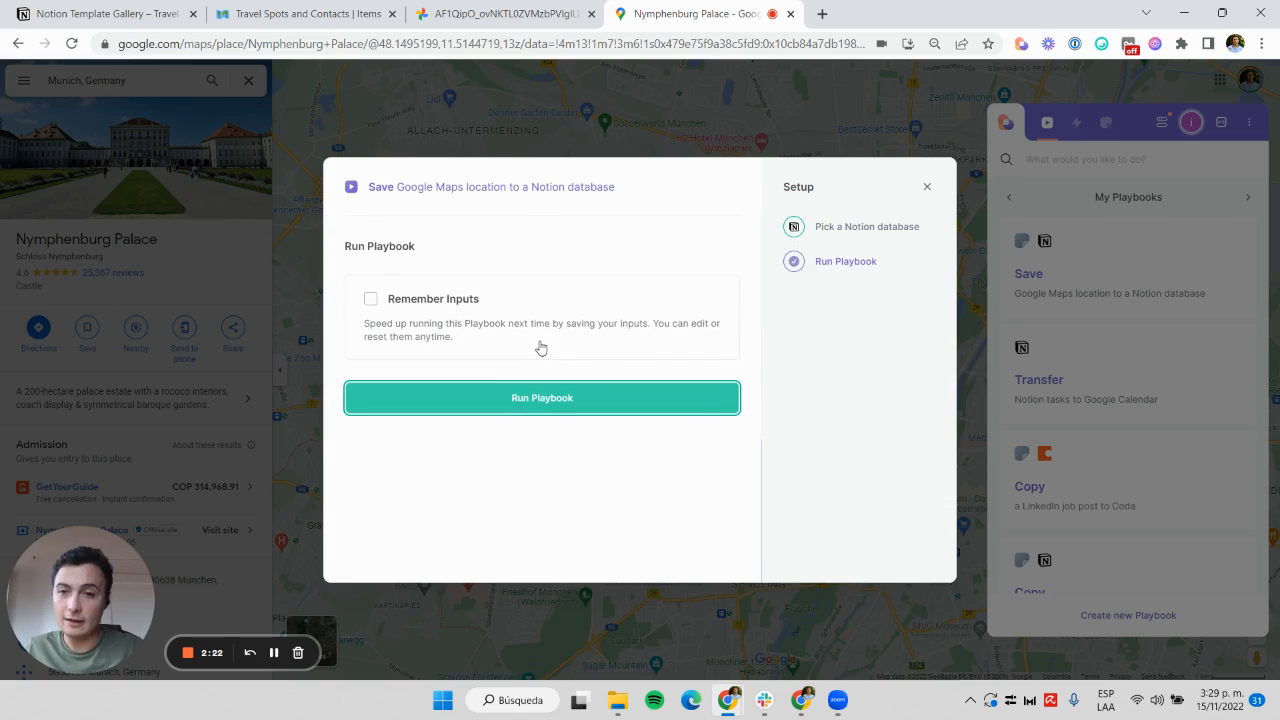
- Enable Remember Inputs and run the playbook, creating the Nymphenburg Palace page in Notion
{"action": "left_click", "coordinate": [370, 298]}
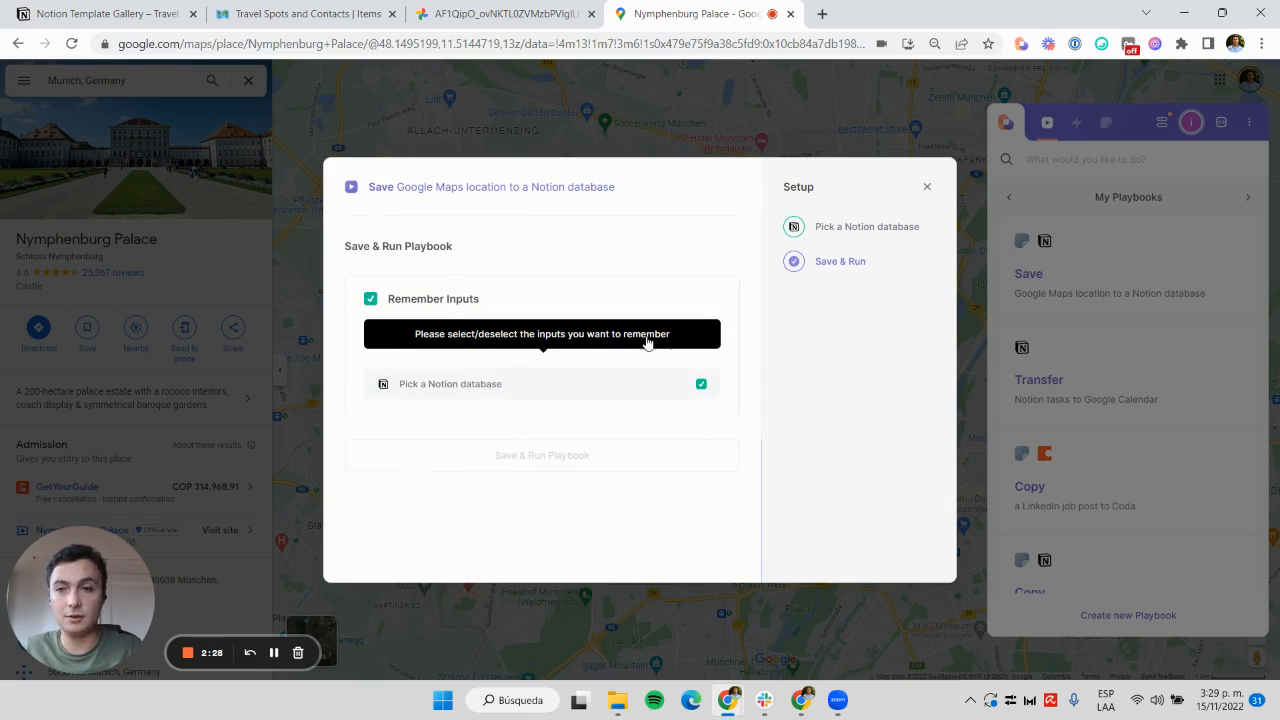
{"action": "left_click", "coordinate": [540, 456]}
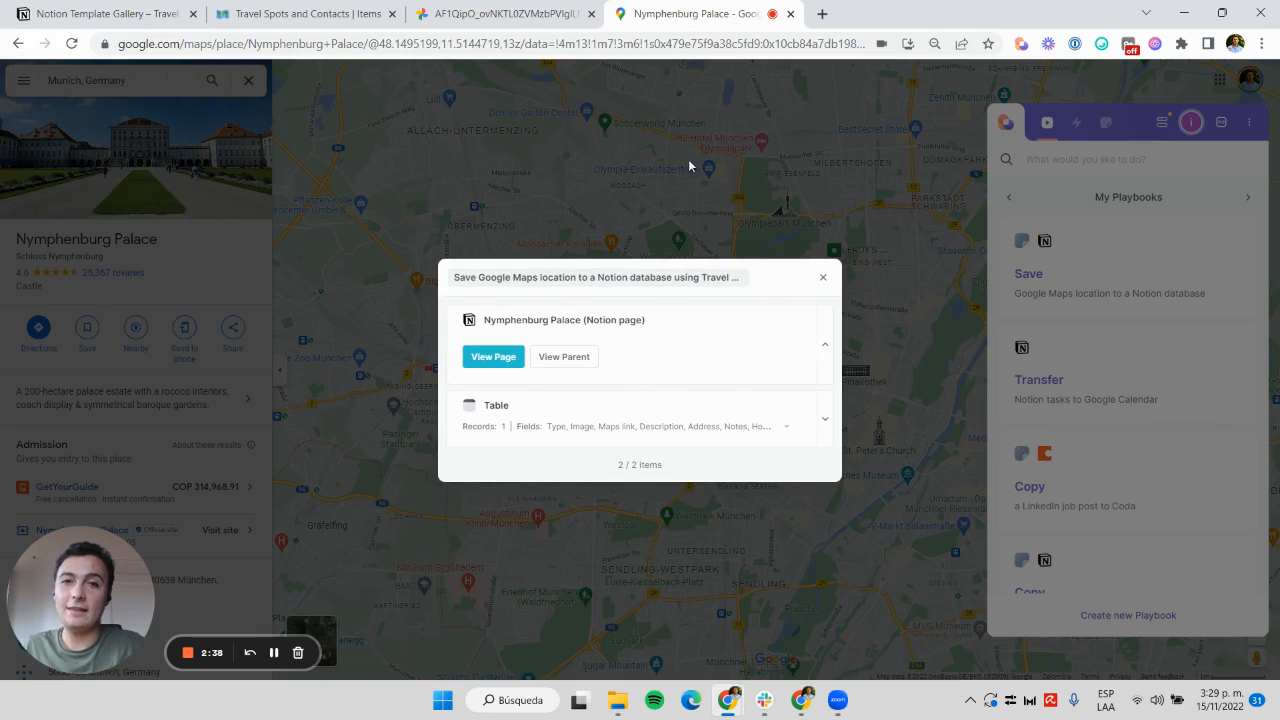
{"action": "mouse_move", "coordinate": [394, 360]}
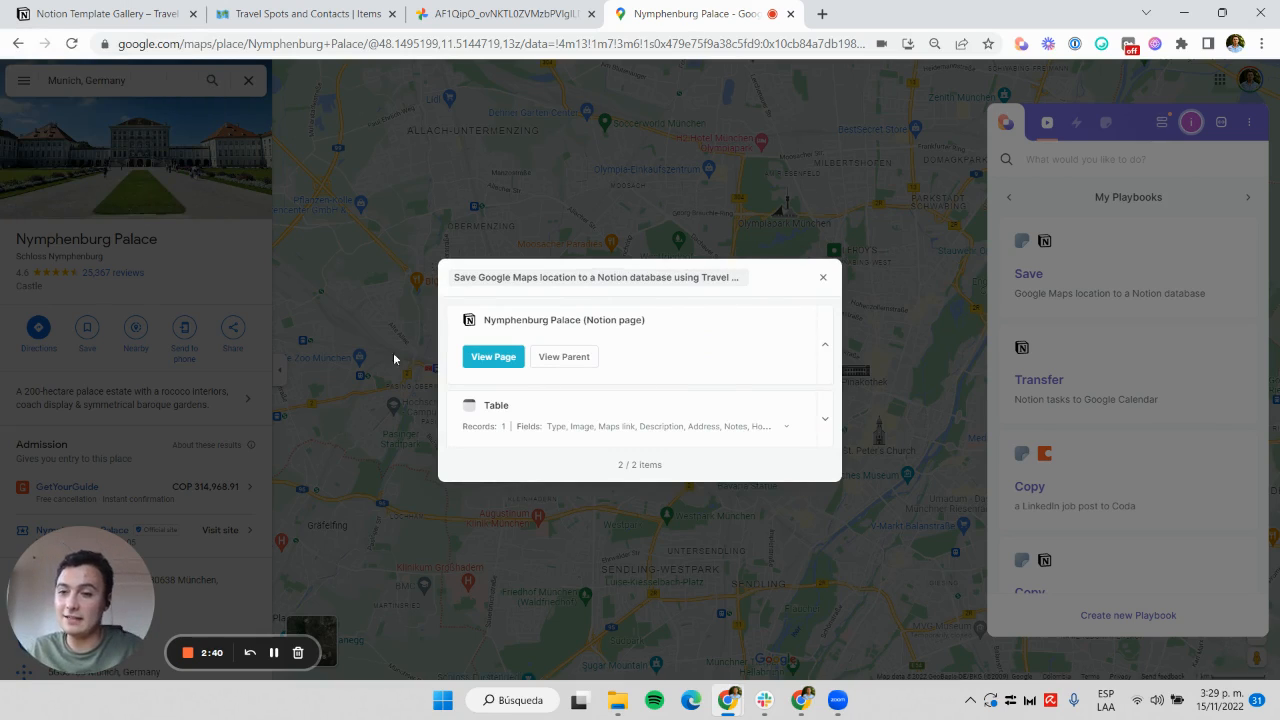